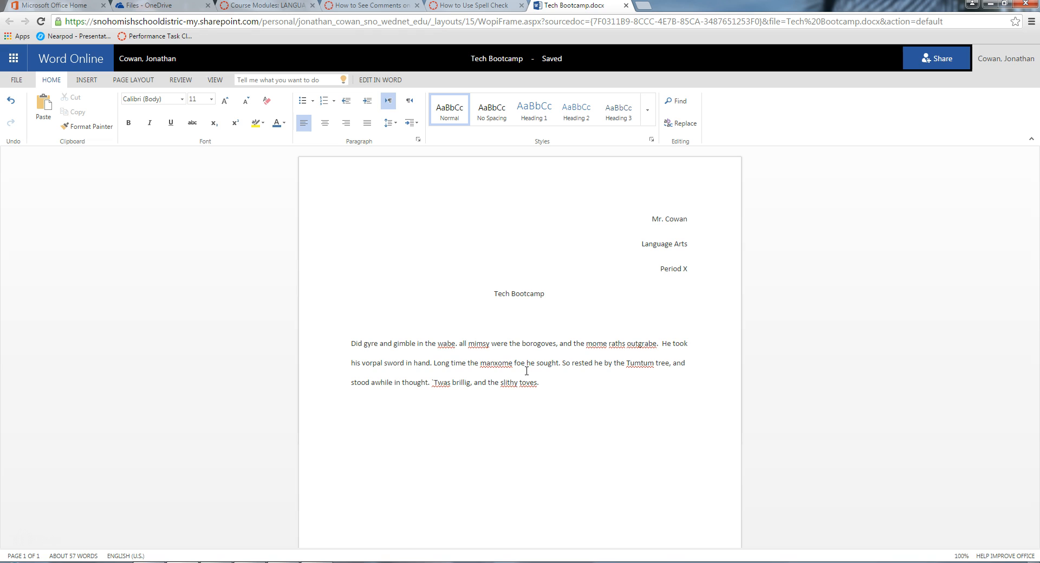
- Indent the first line of the 'Did gyre and gimble' paragraph with Tab
click(353, 344)
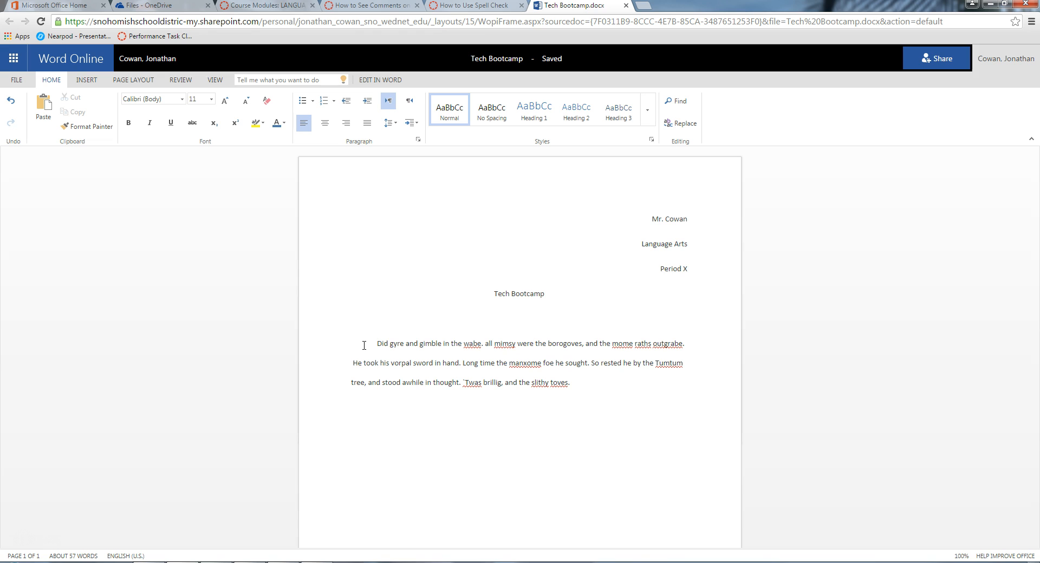
click(377, 344)
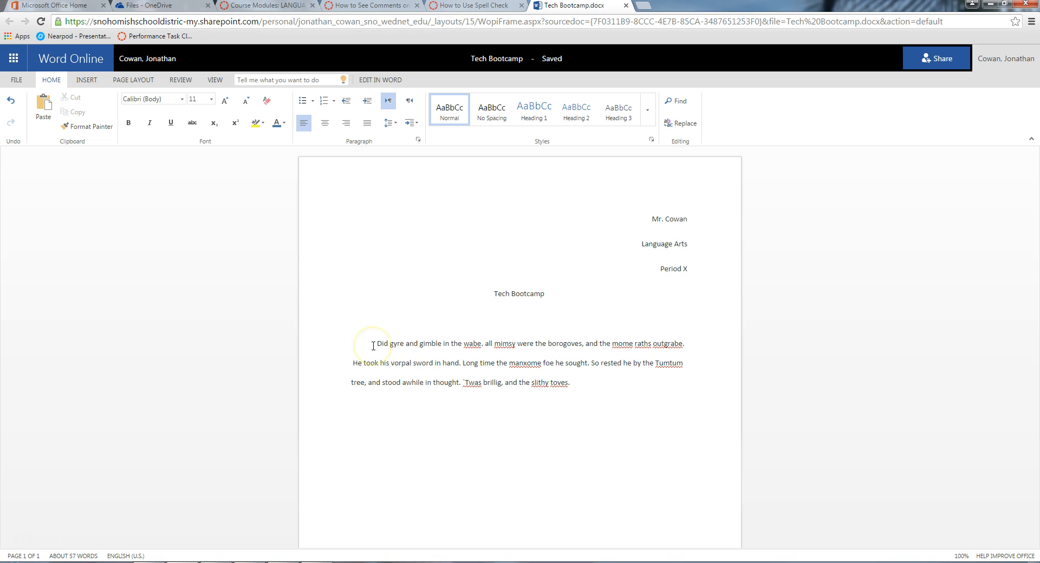
click(377, 406)
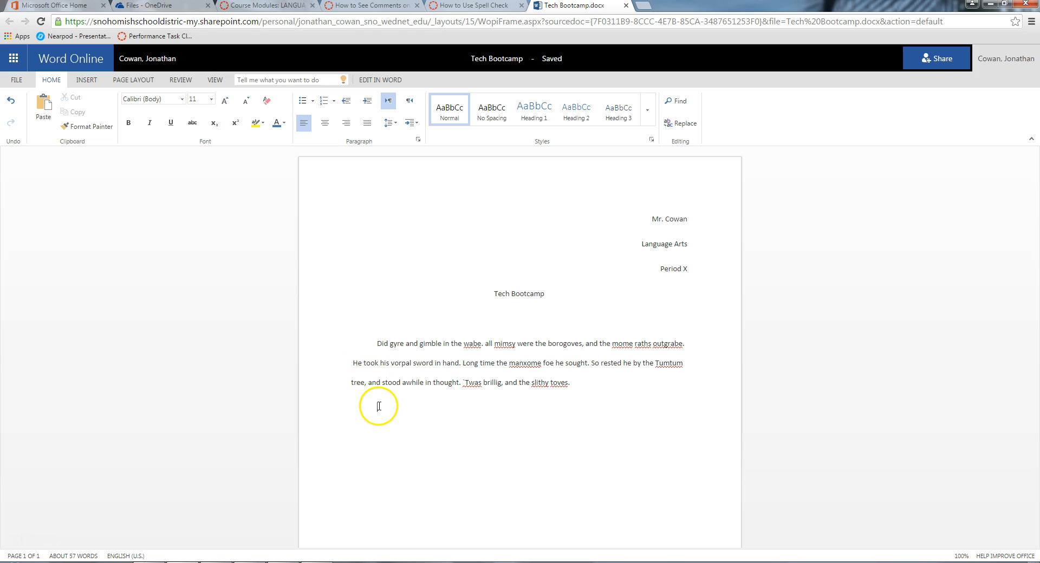
mouse_move(377, 410)
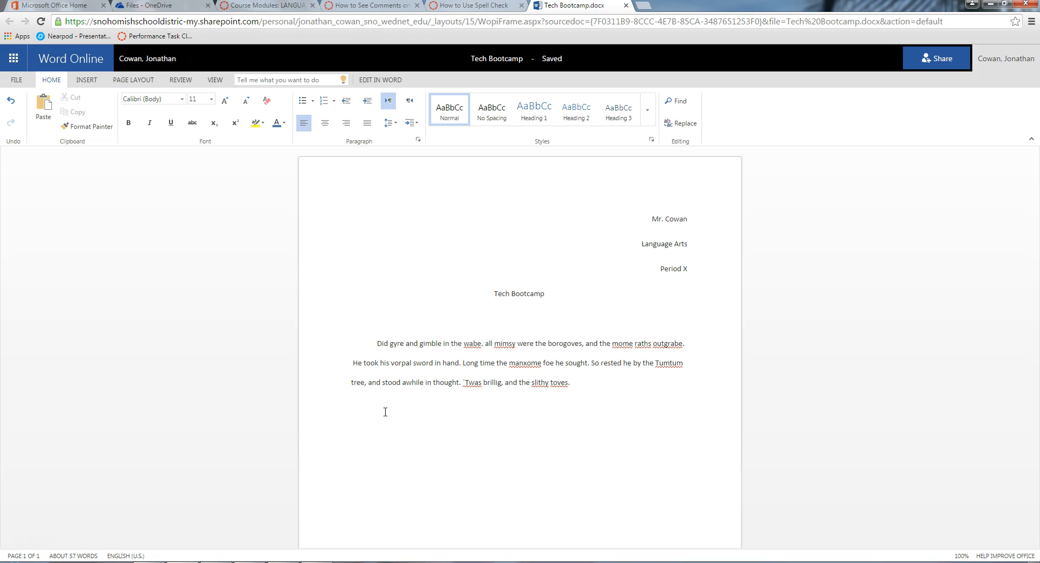
- Add an indented line reading 'New paragraph.' below the first paragraph
text(No)
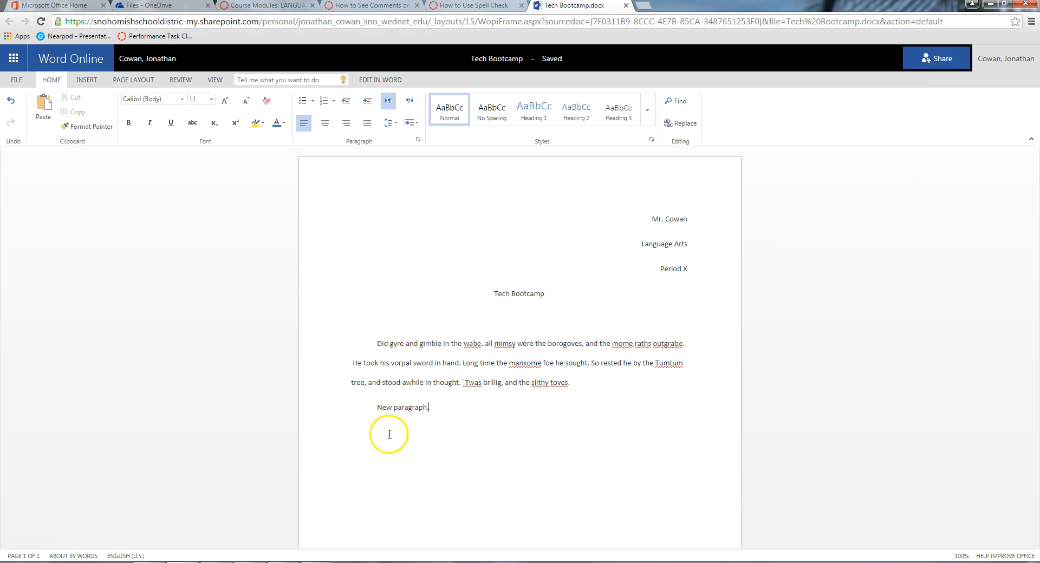
mouse_move(441, 378)
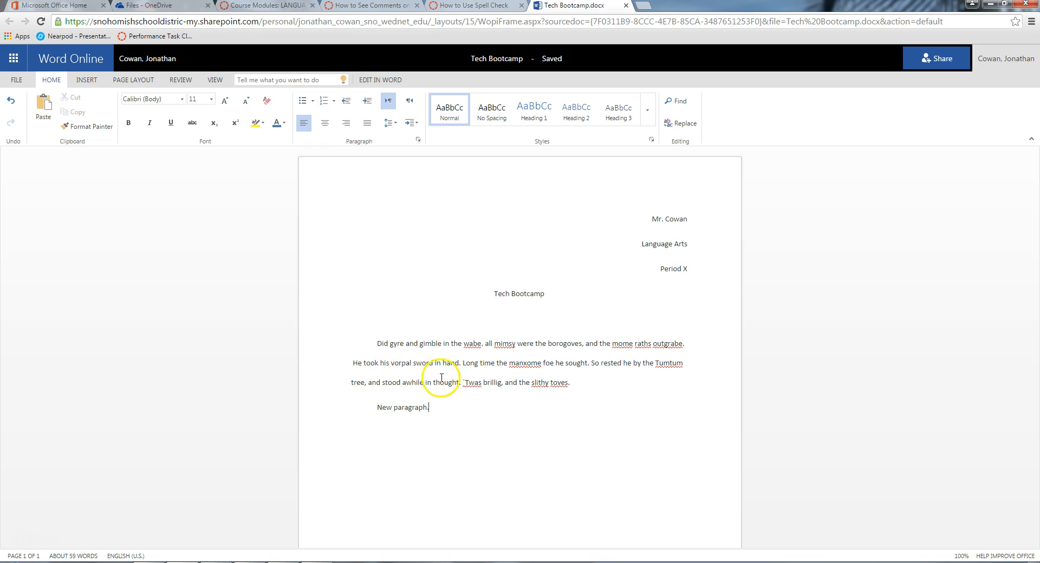
mouse_move(382, 342)
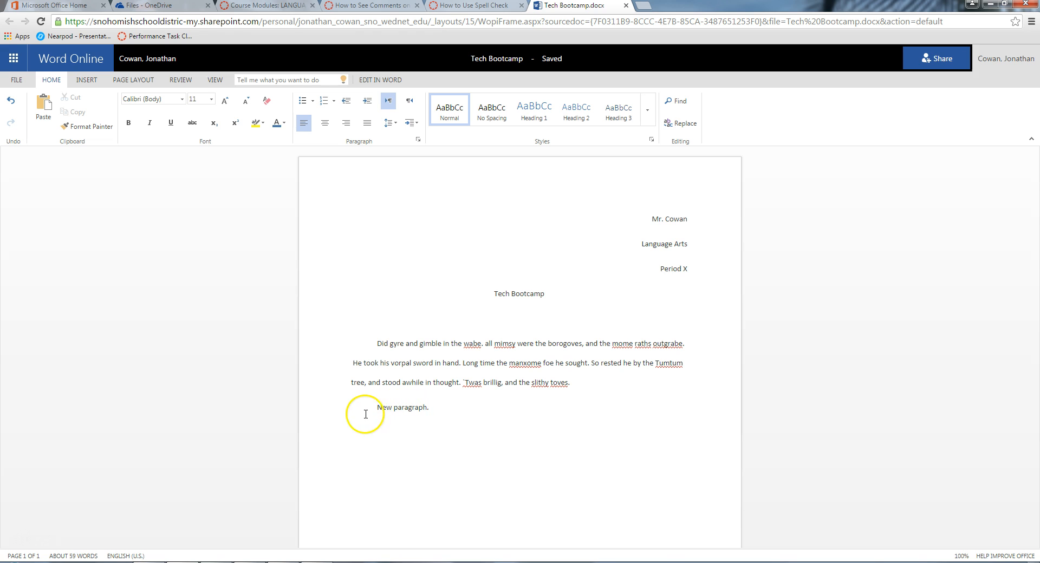
mouse_move(376, 408)
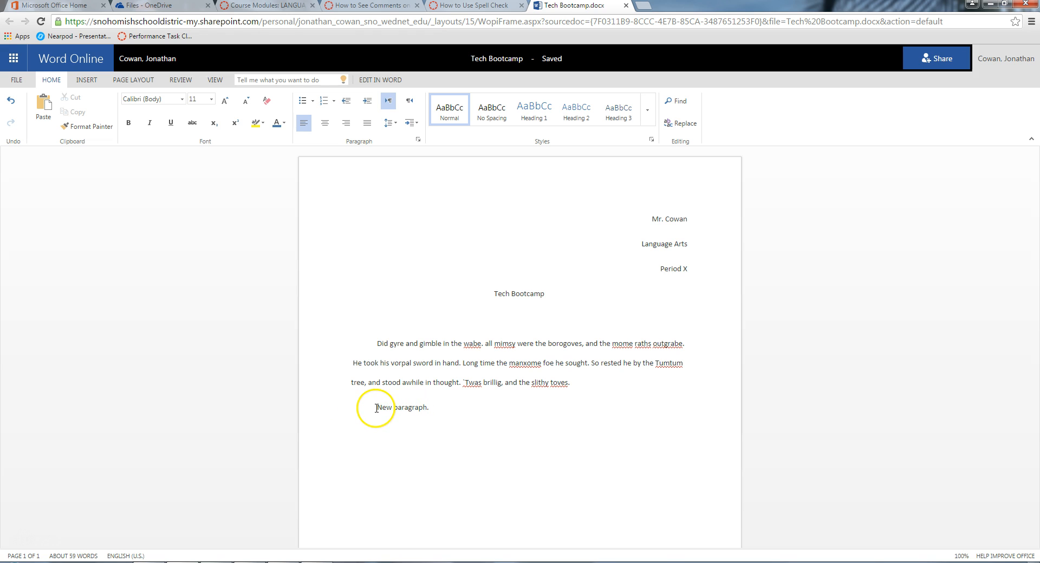